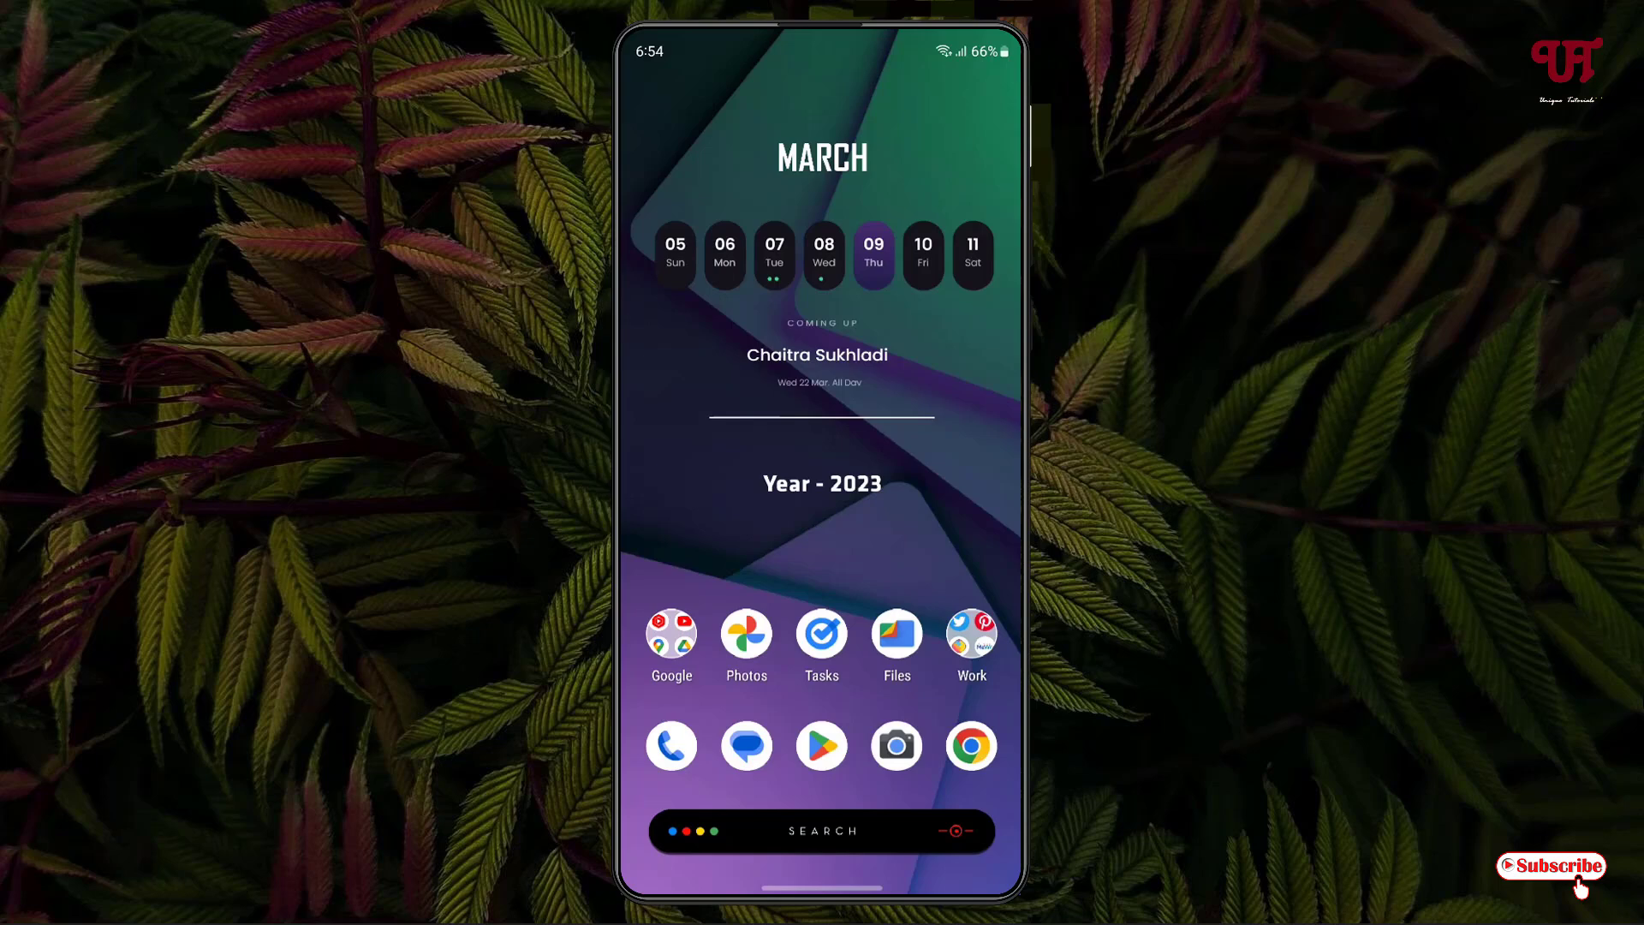
Step: Open the Phone app from the dock so the empty dialer keypad appears
{"action": "left_click", "coordinate": [671, 745]}
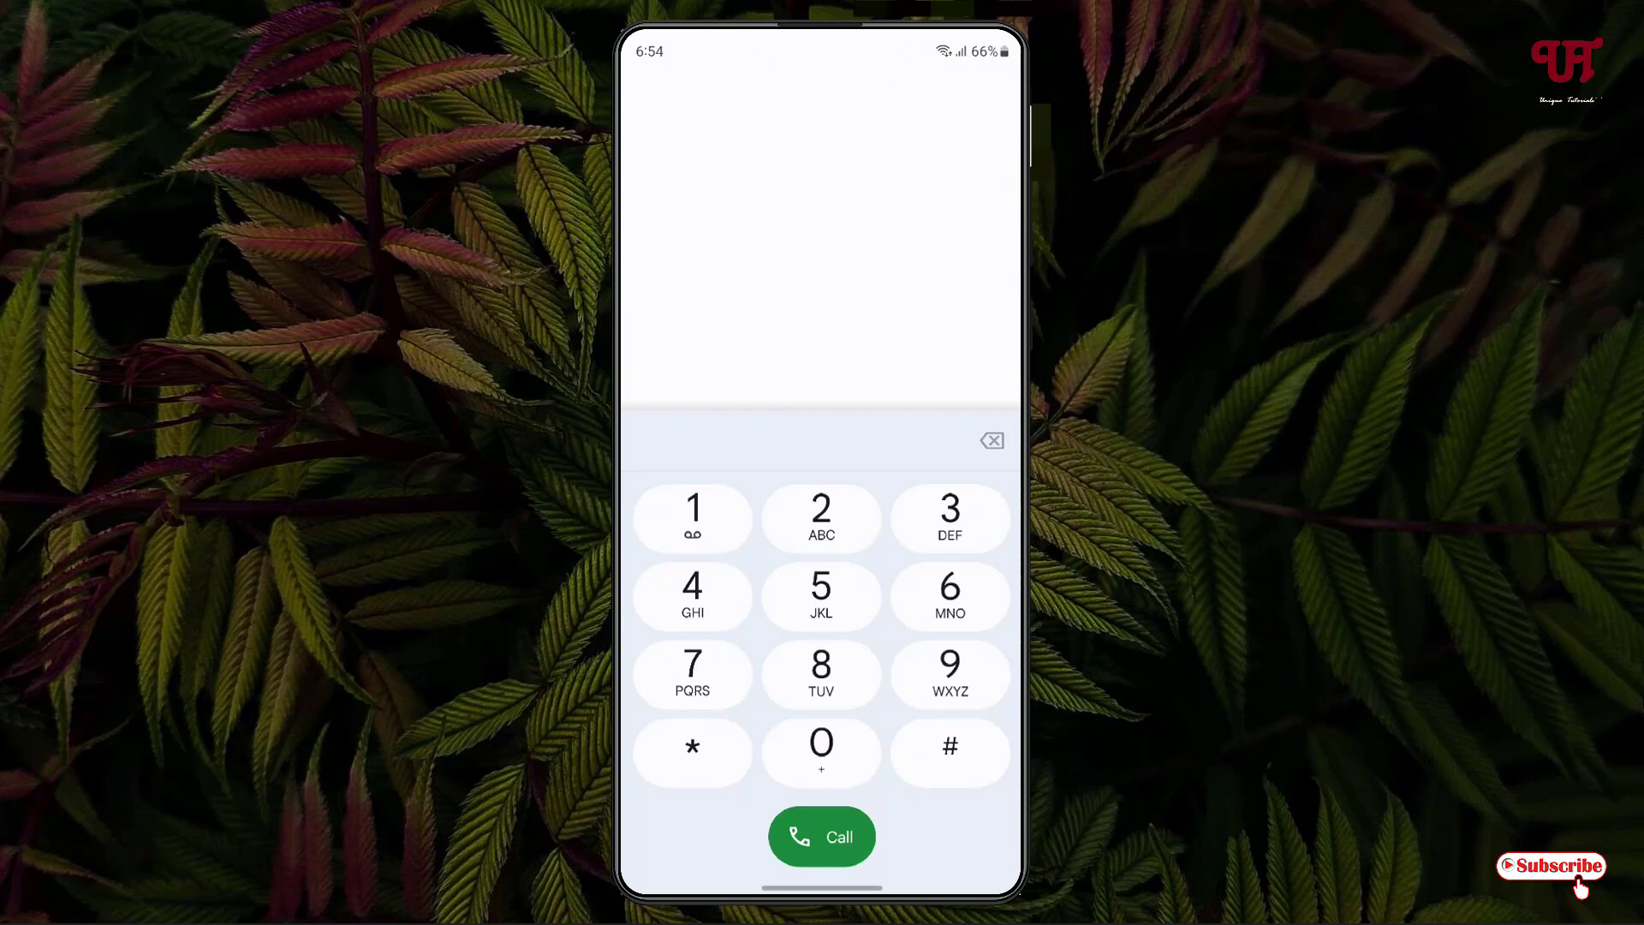
Step: Dial the hidden code *#*#4636#*#* so the Testing menu opens
{"action": "left_click", "coordinate": [949, 750]}
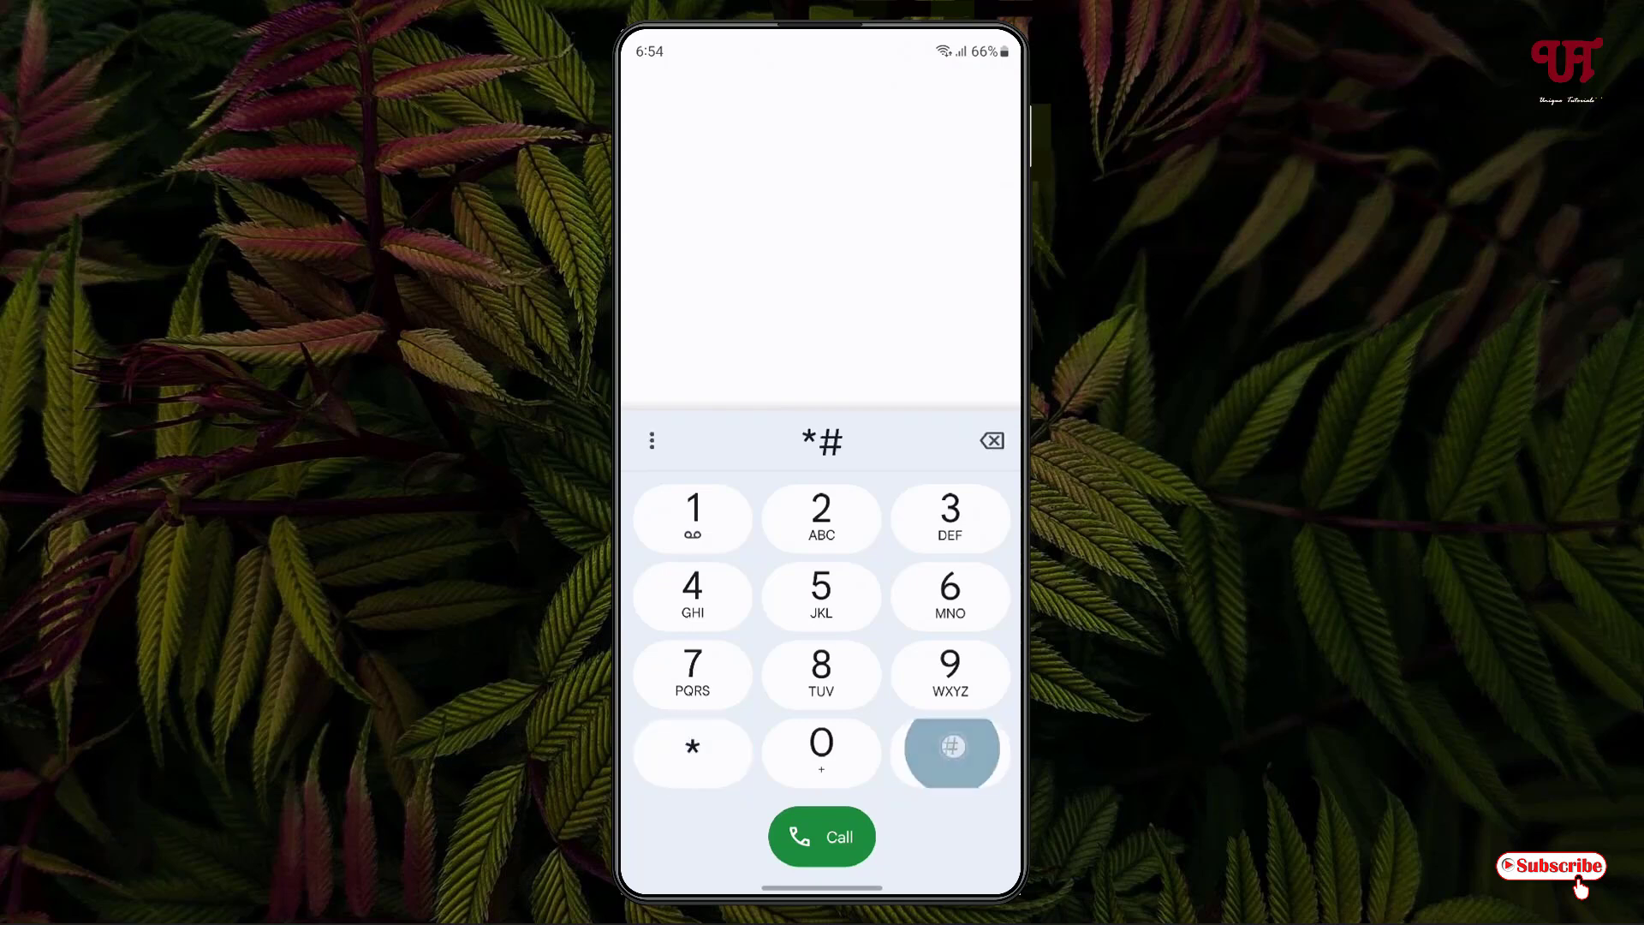
{"action": "left_click", "coordinate": [949, 751]}
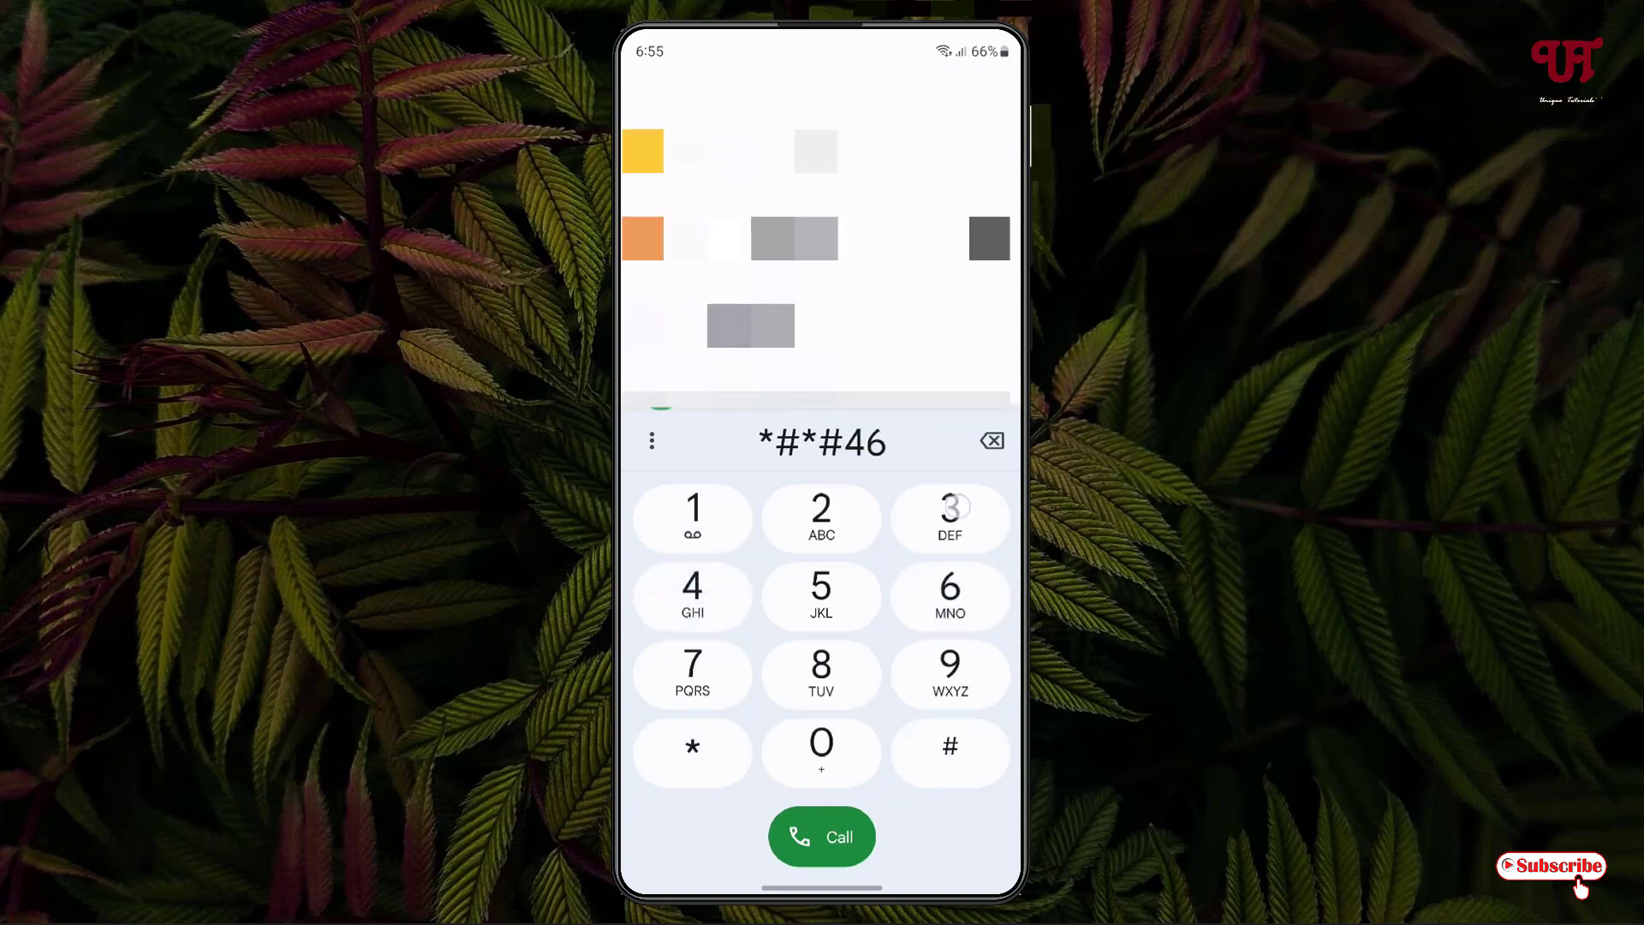
{"action": "left_click", "coordinate": [949, 752]}
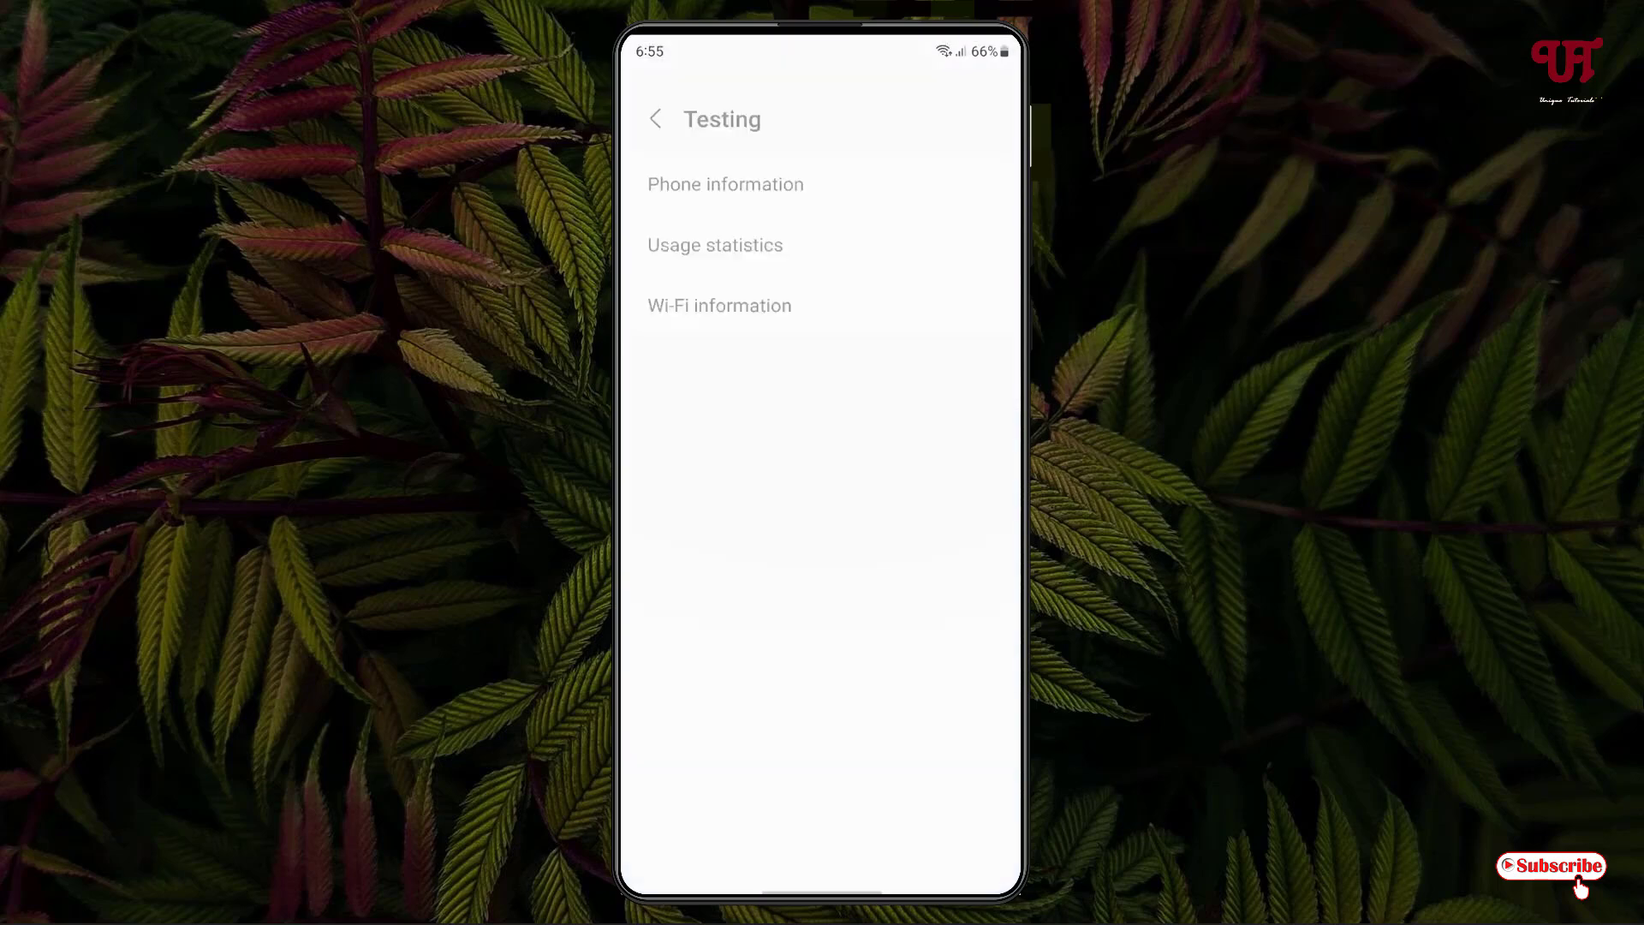
Step: Enter Wi-Fi information and reach the Wi-Fi status page showing enabled and connected
{"action": "left_click", "coordinate": [719, 298]}
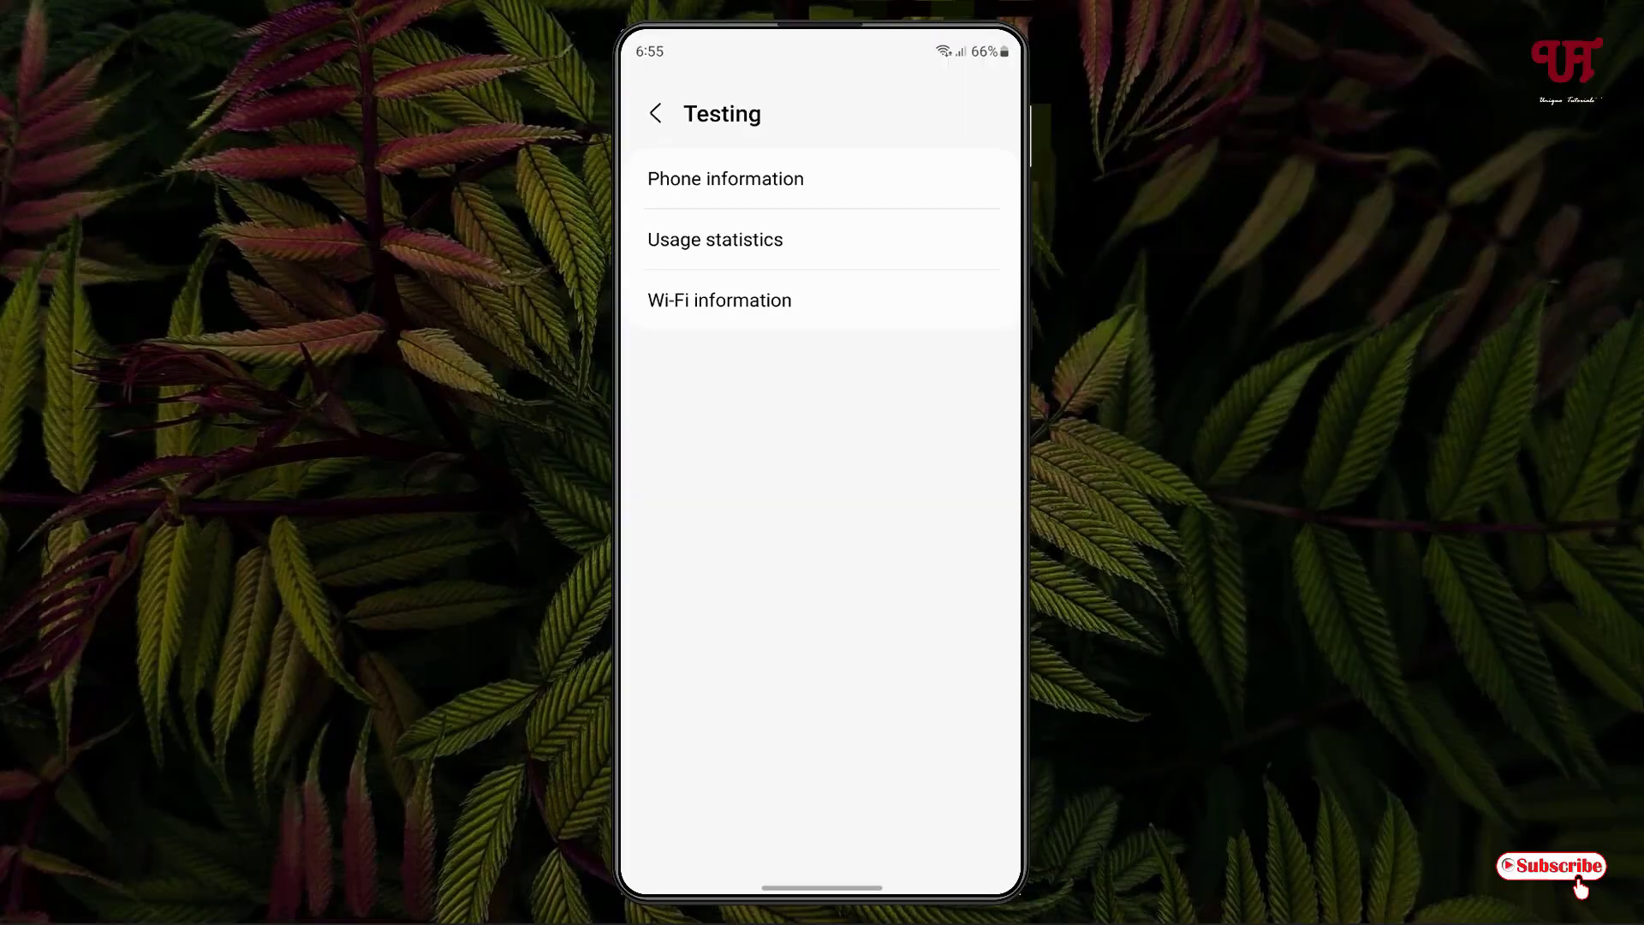
{"action": "left_click", "coordinate": [719, 300]}
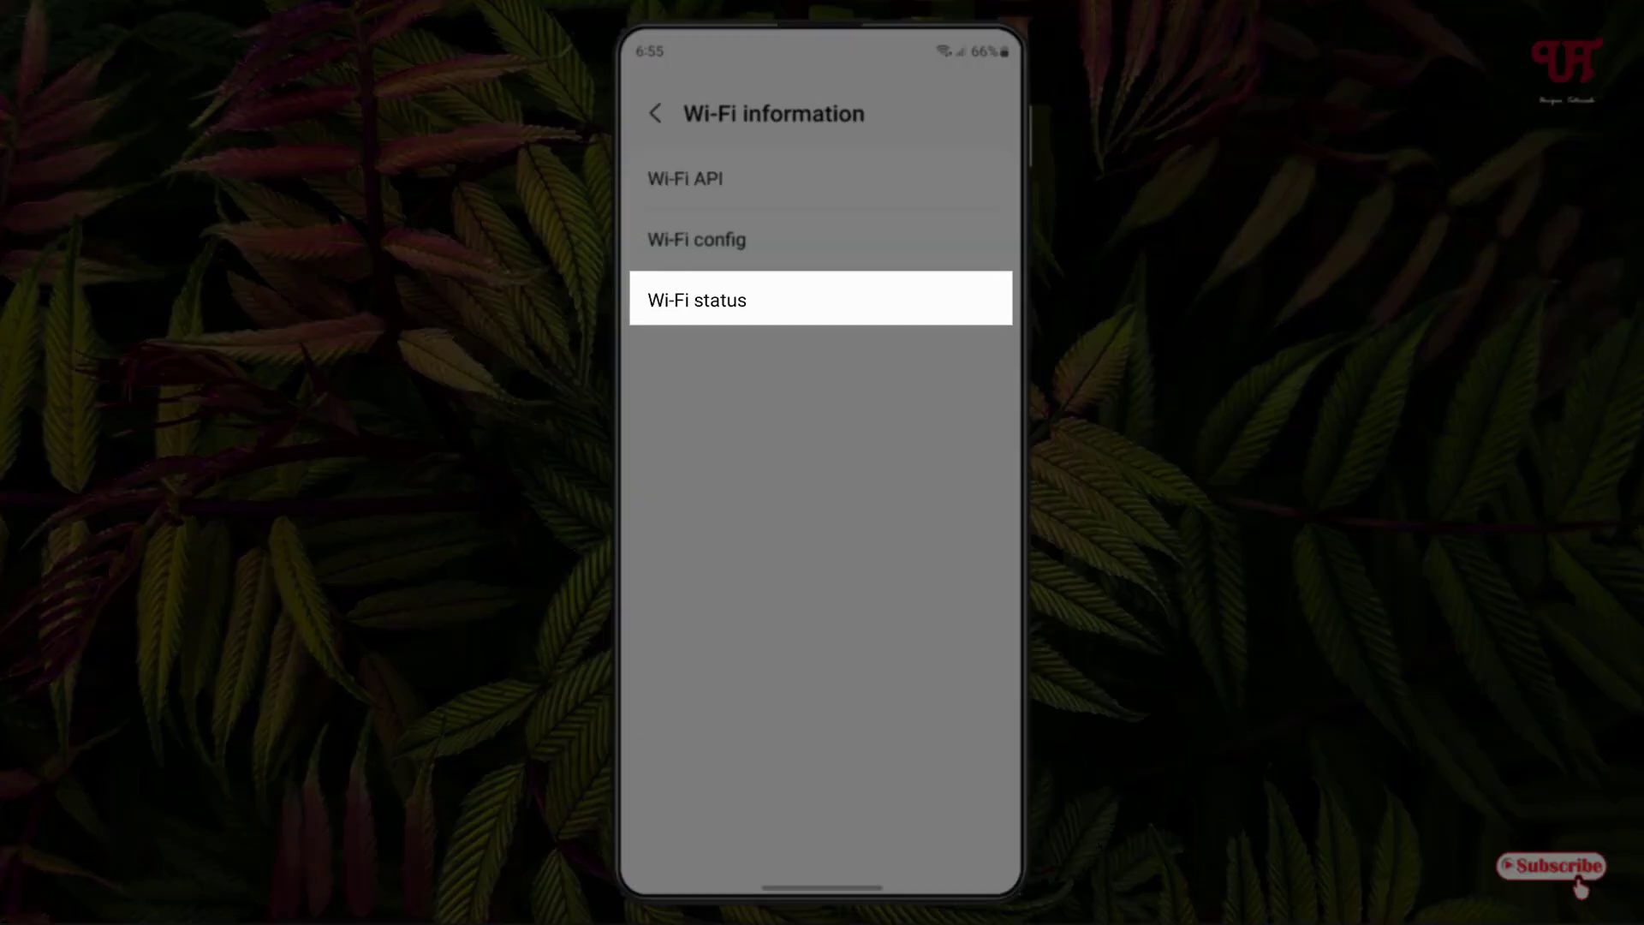
{"action": "left_click", "coordinate": [697, 300]}
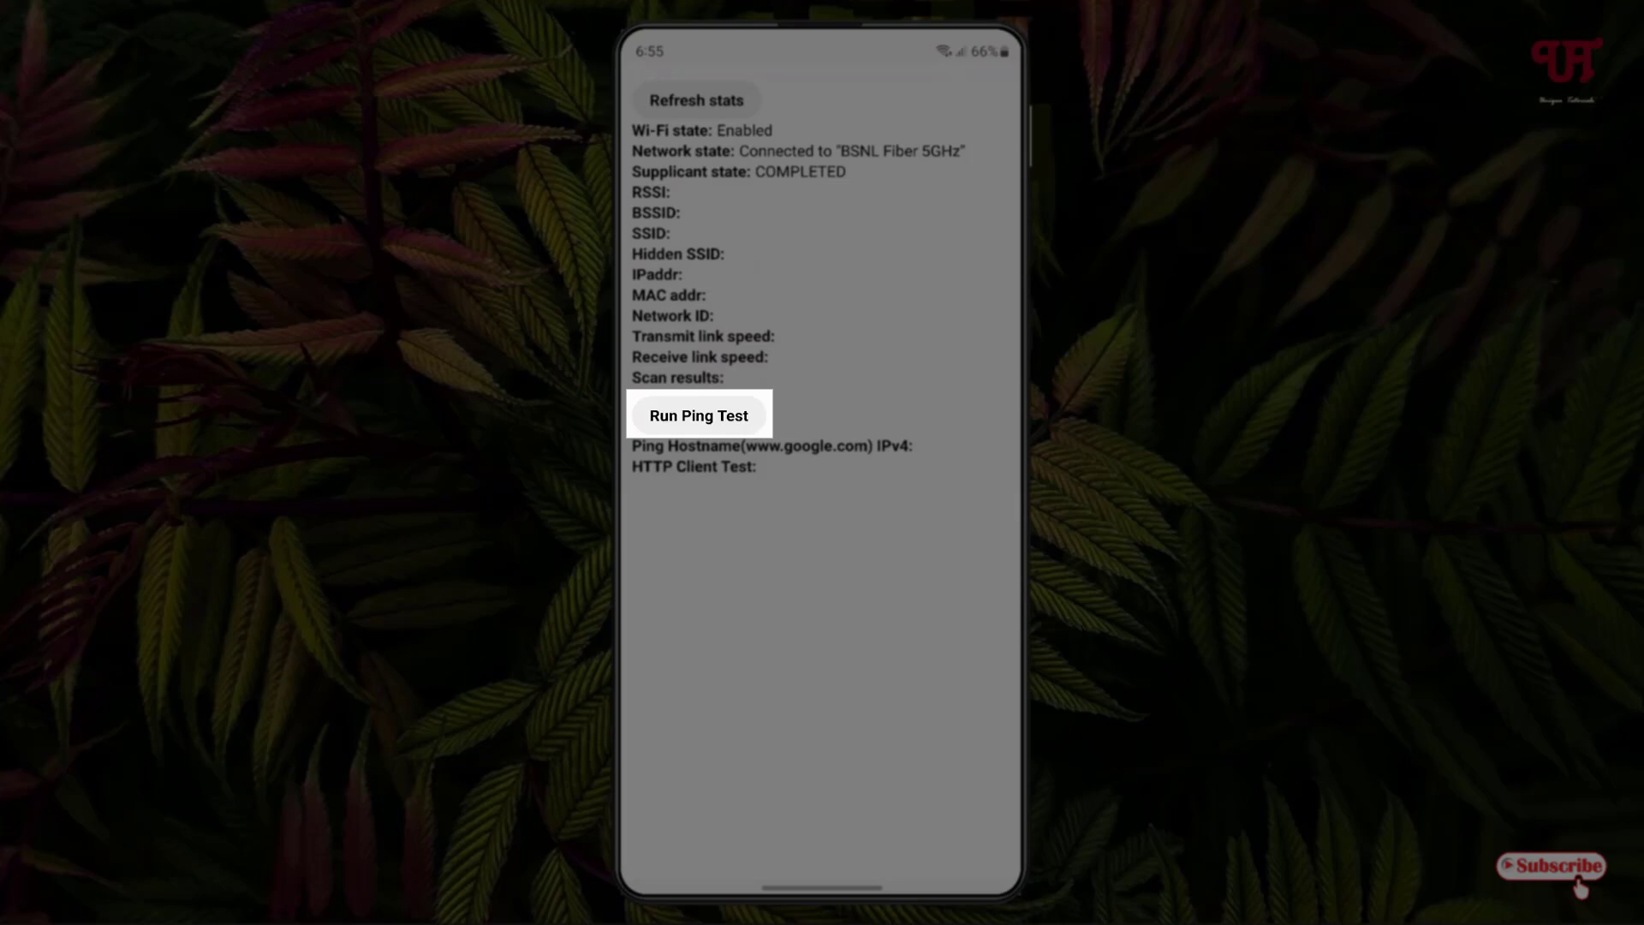
Step: Run the ping test so Google IPv4 ping and HTTP client both report Pass
{"action": "left_click", "coordinate": [697, 415]}
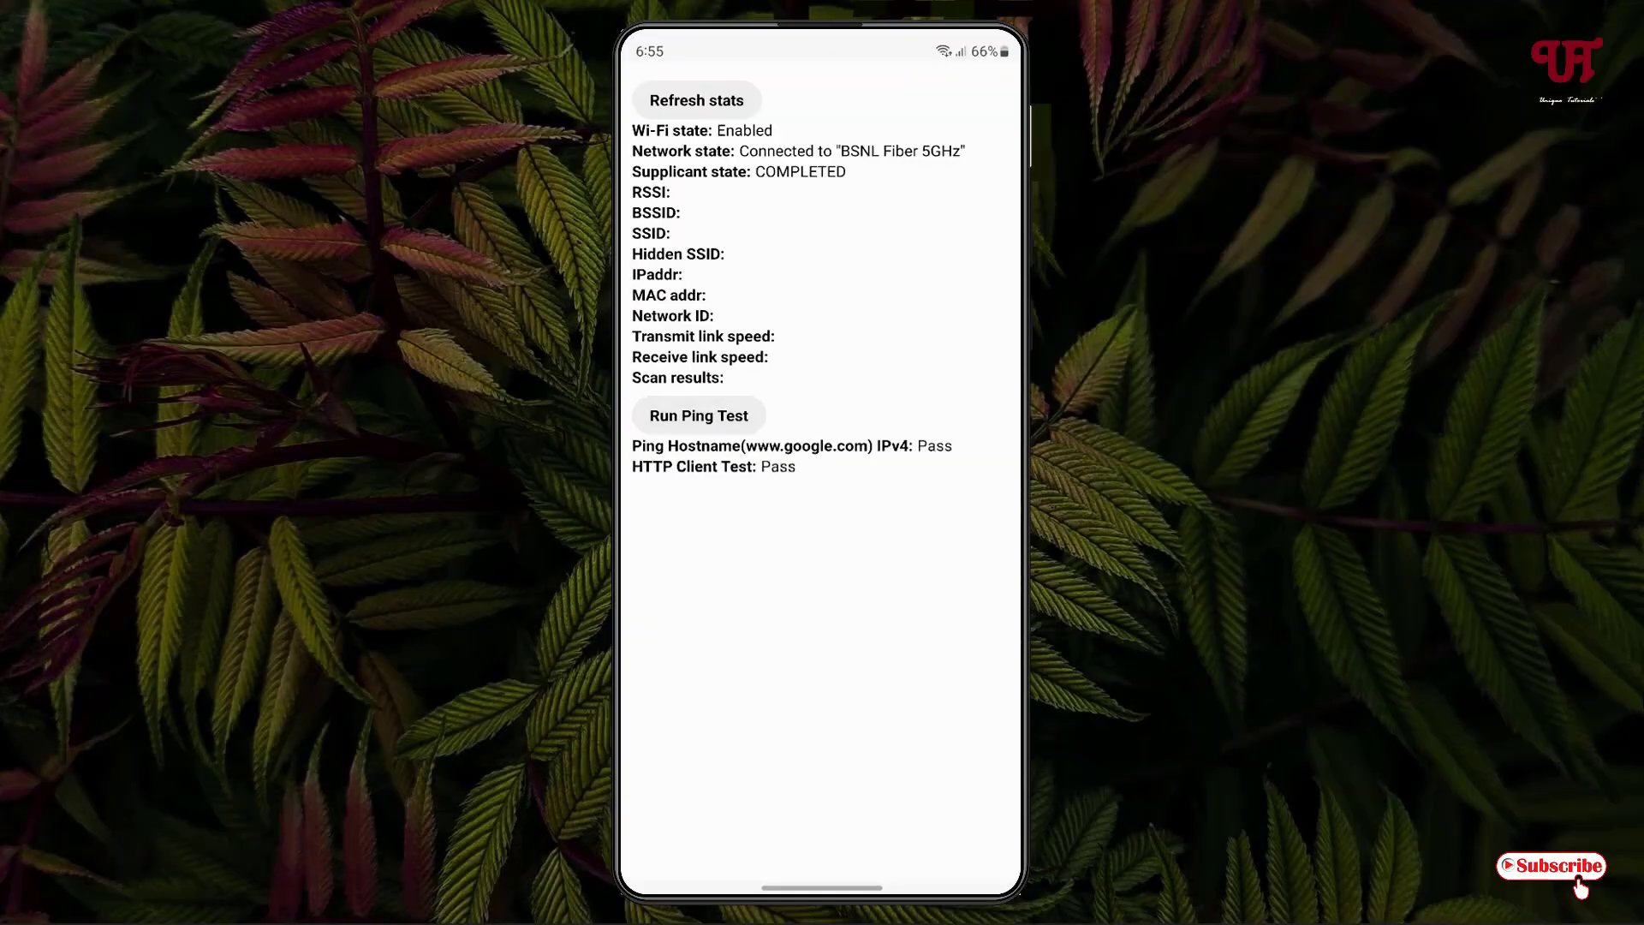